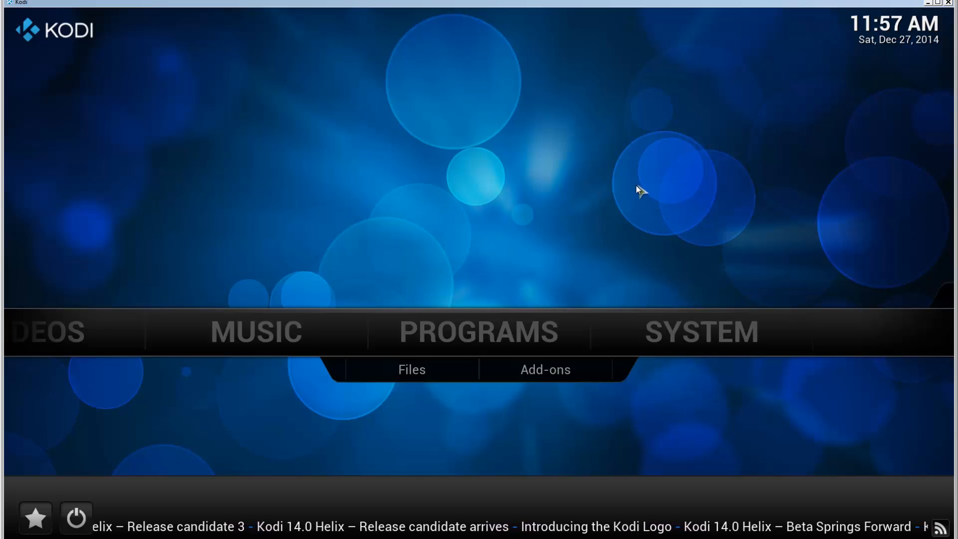
mouse_move(504, 176)
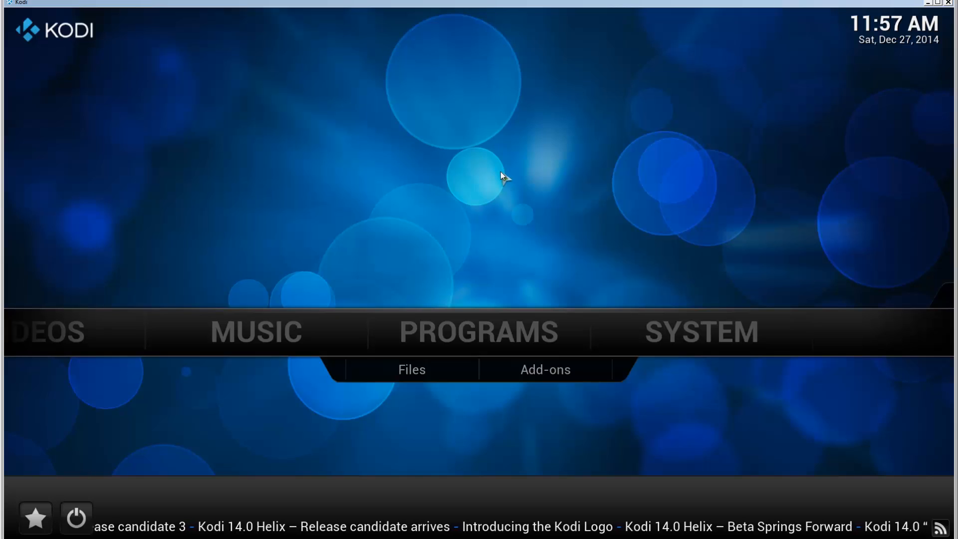
mouse_move(444, 166)
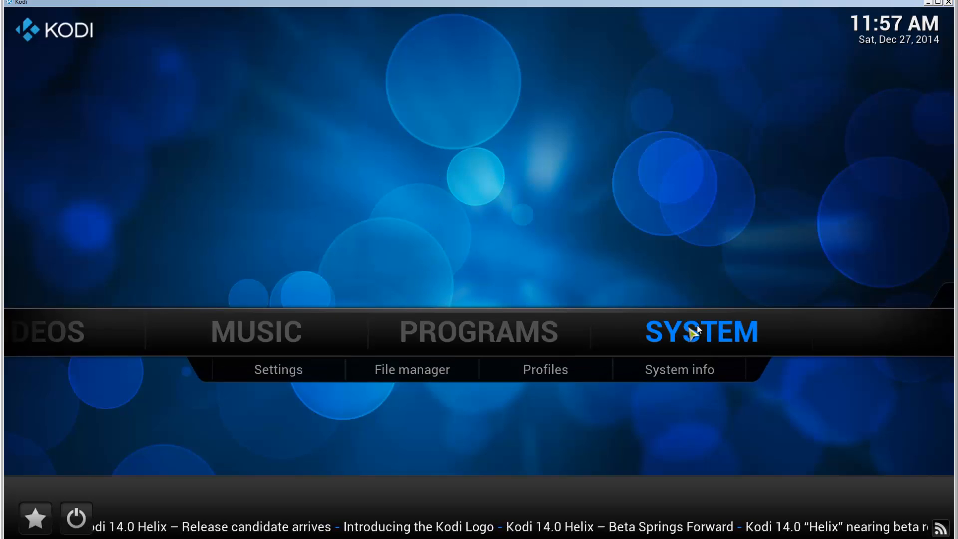
mouse_move(412, 369)
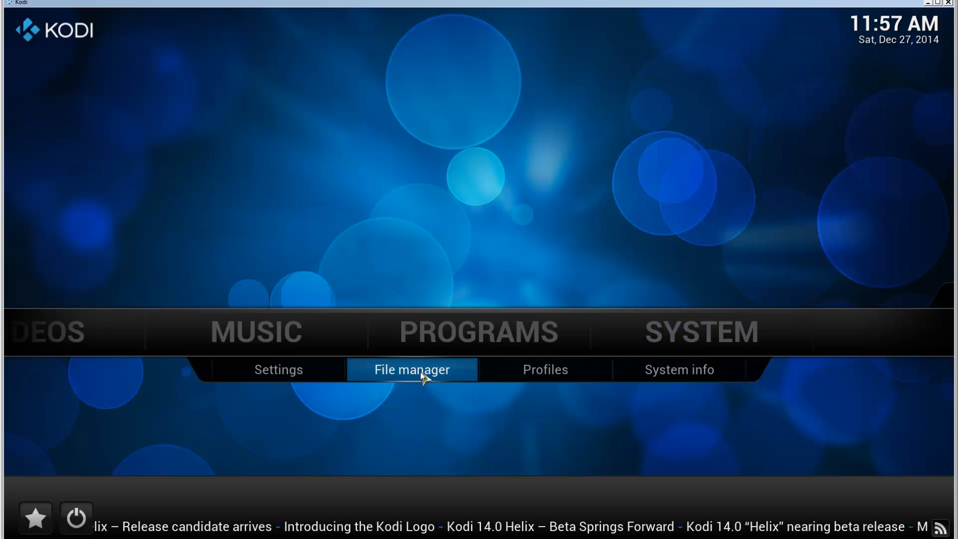
left_click(411, 370)
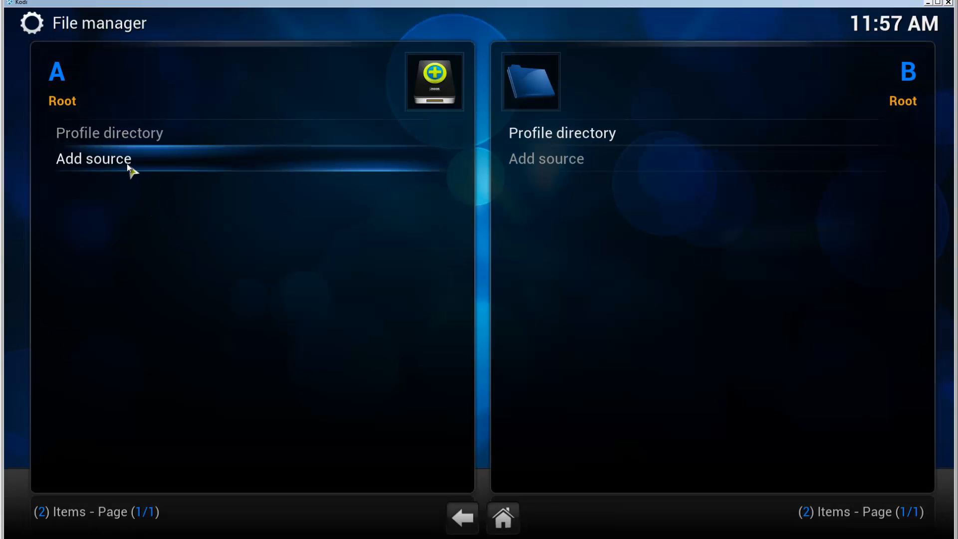
left_click(93, 159)
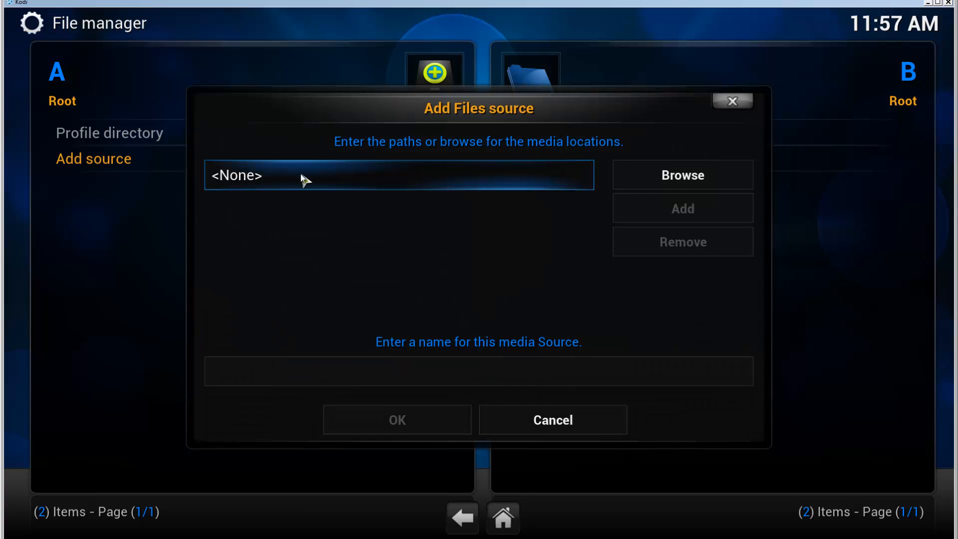
left_click(399, 175)
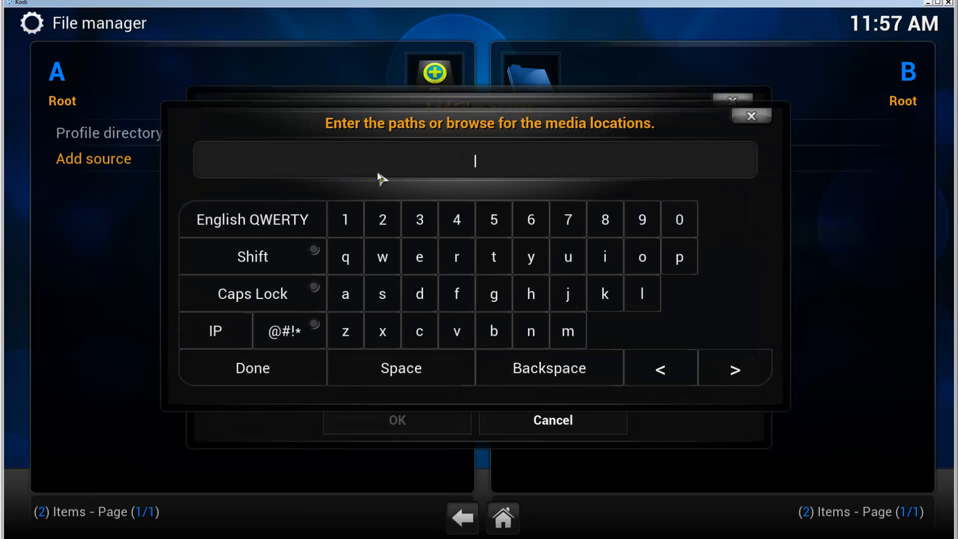
type("http:")
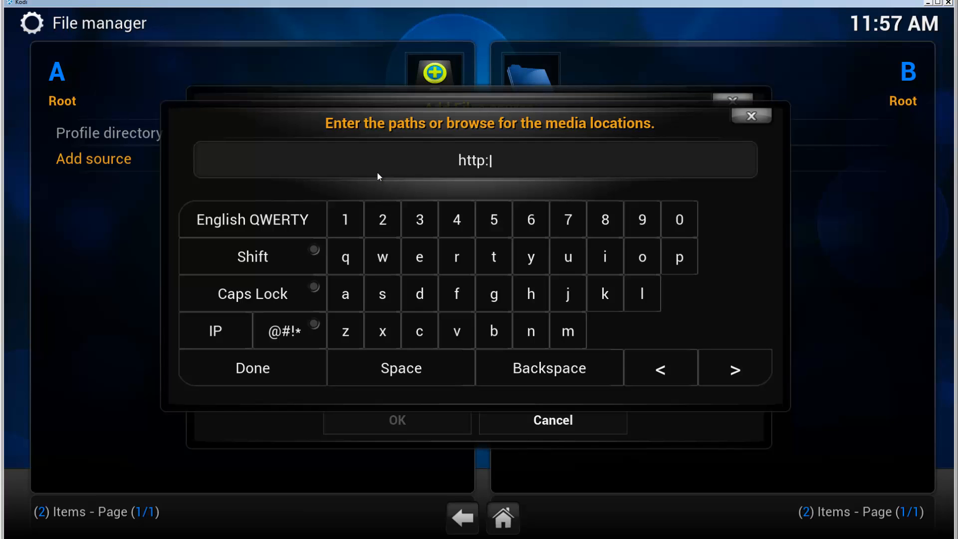
type("//")
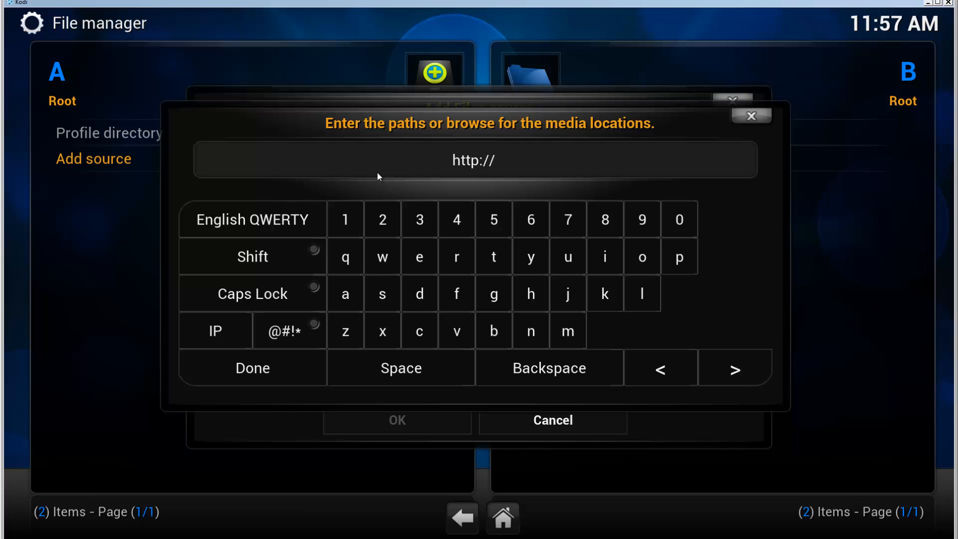
type("fusion.t")
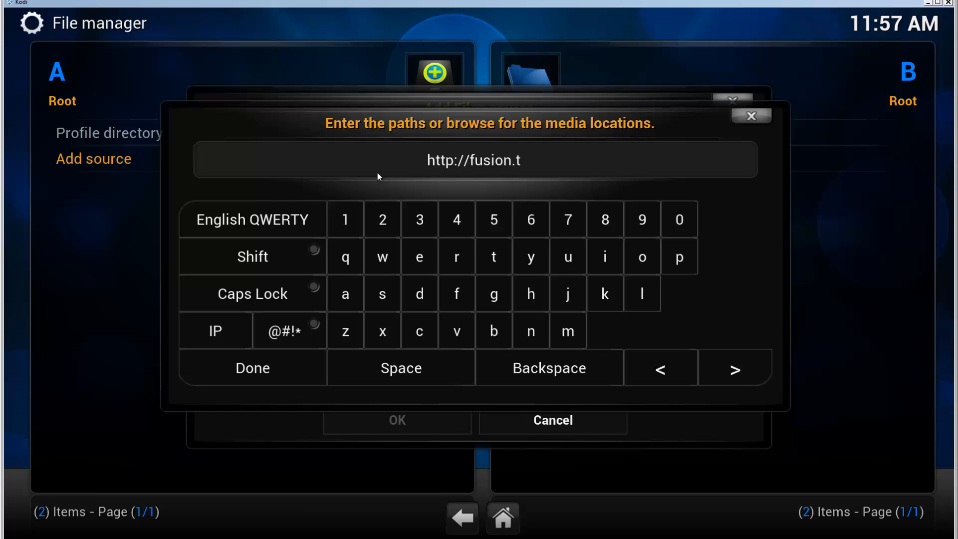
type("vaddons")
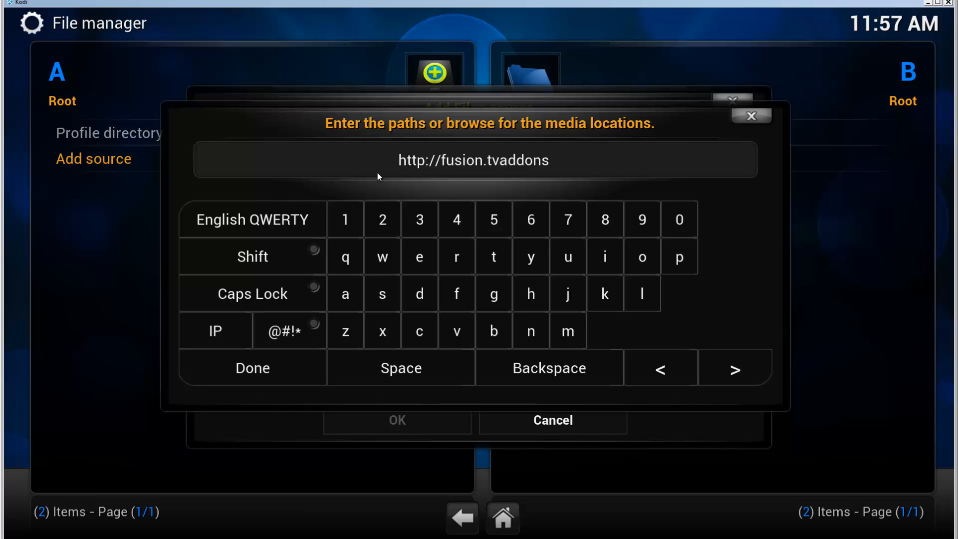
type(".ag")
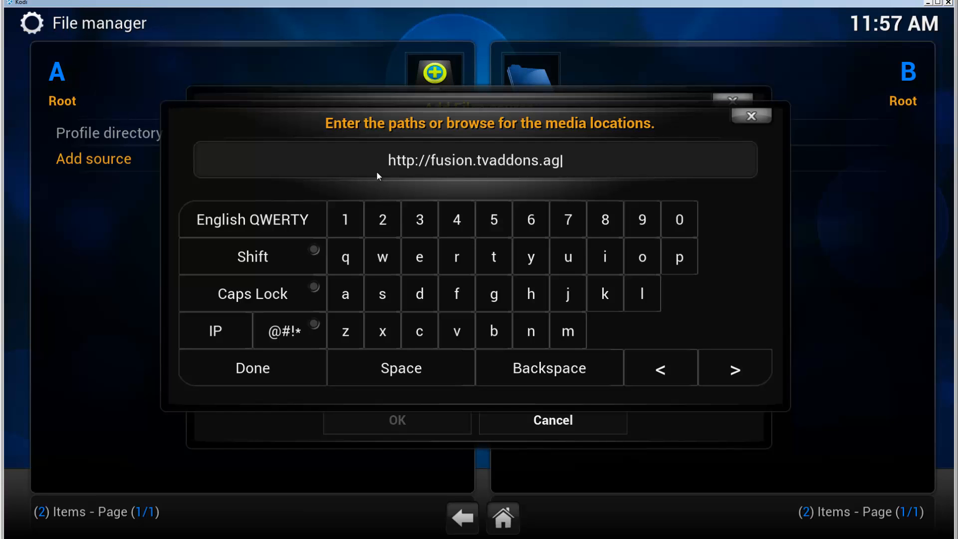
mouse_move(604, 219)
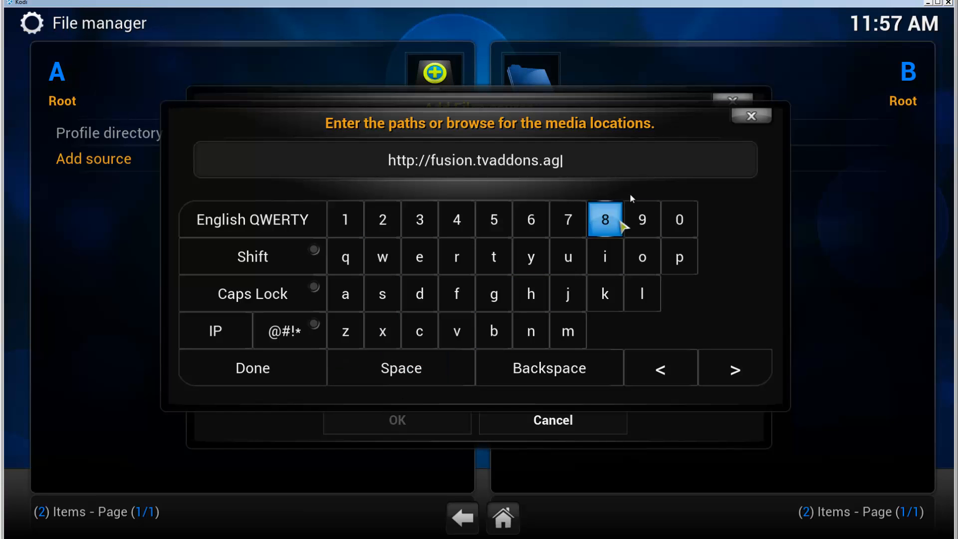
left_click(253, 367)
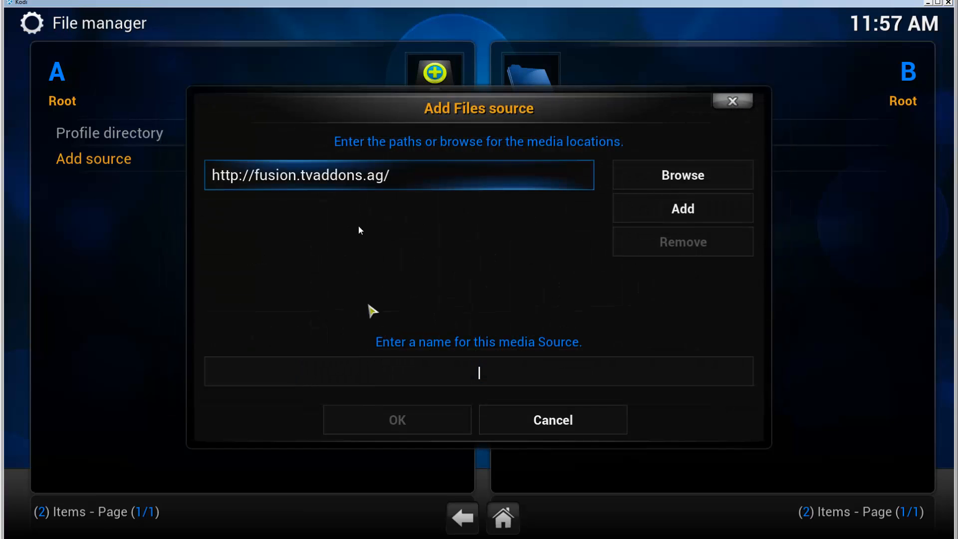
left_click(479, 370)
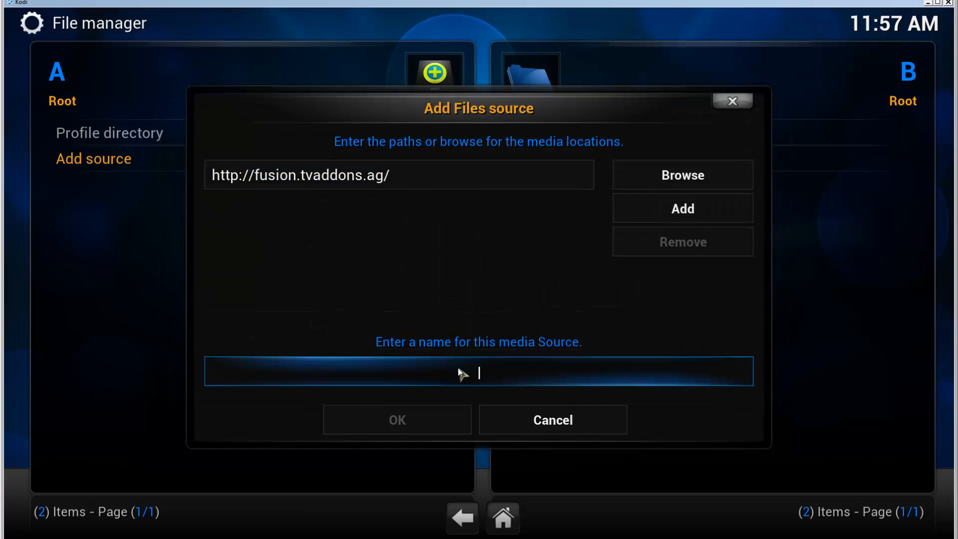
left_click(478, 371)
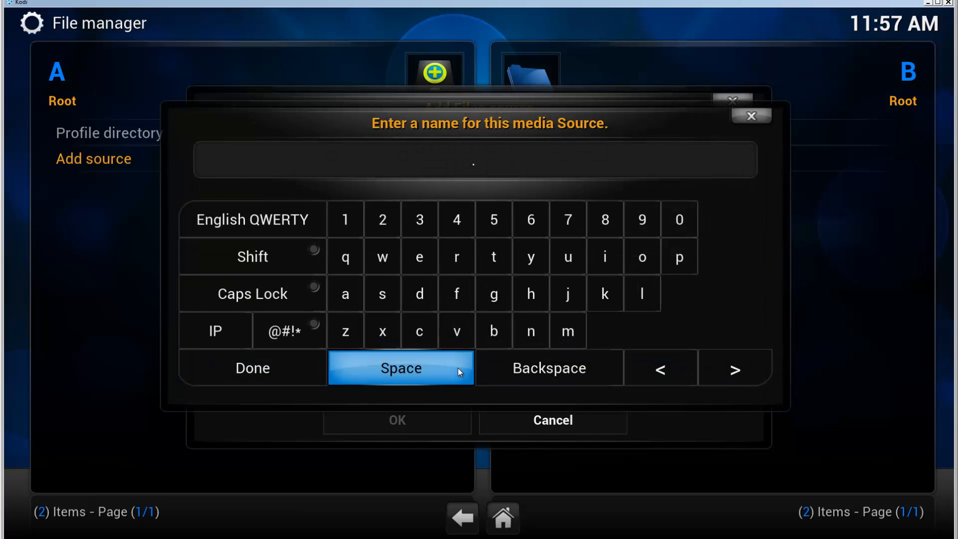
type("fusion")
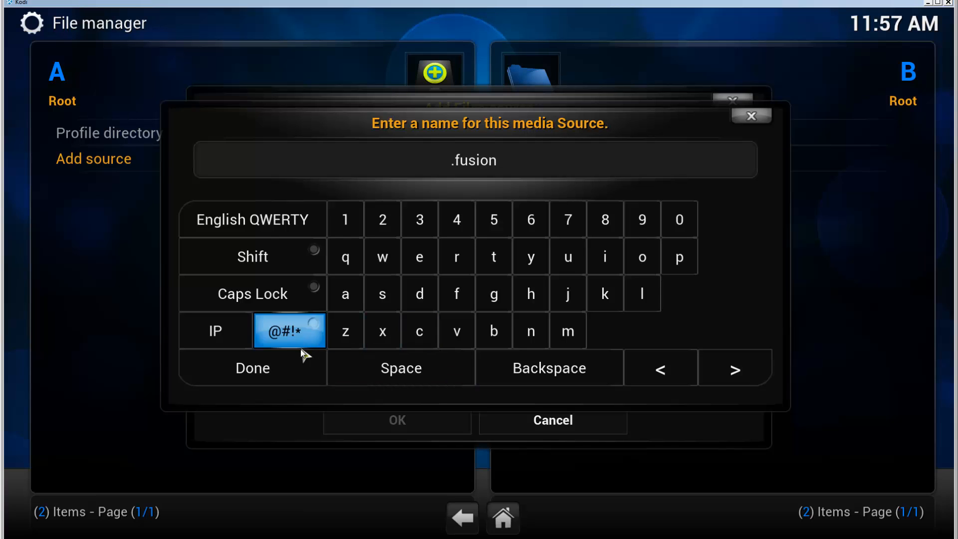
left_click(252, 368)
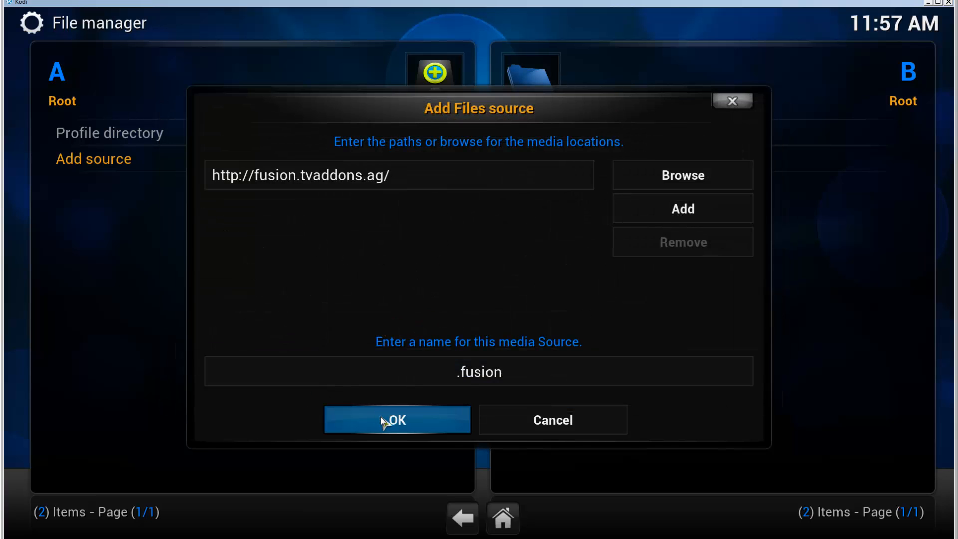
left_click(397, 419)
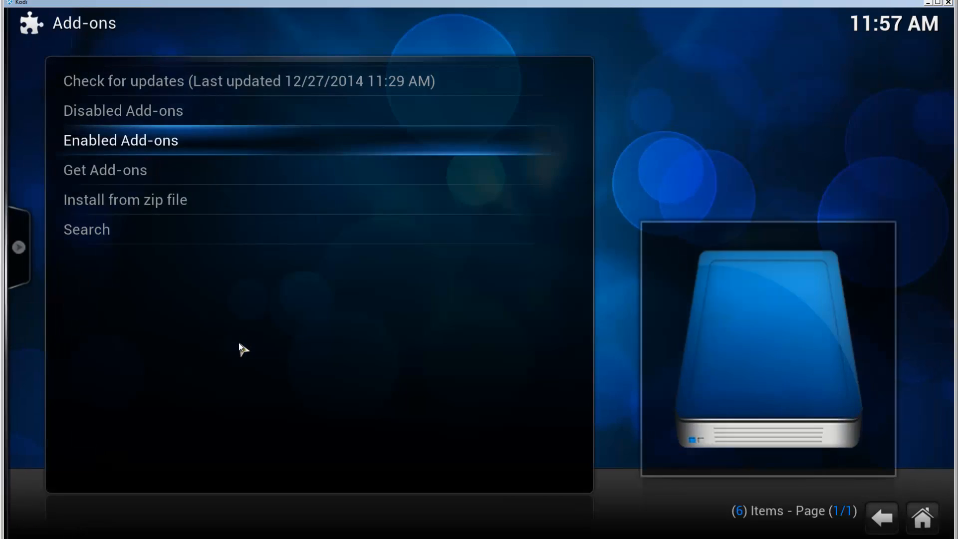
mouse_move(124, 199)
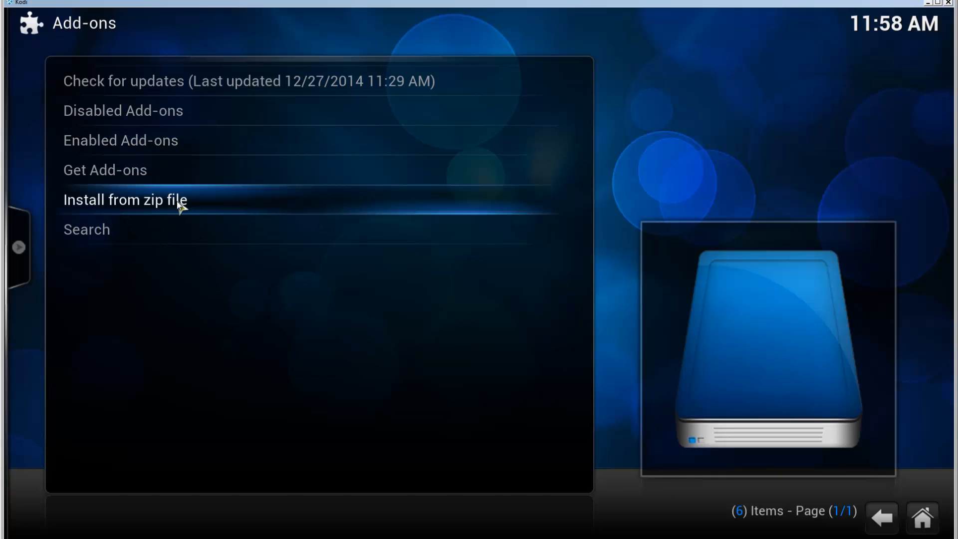
- Install plugin.program.addoninstaller-1.2.0.zip from the .fusion source's start-here folder
left_click(125, 200)
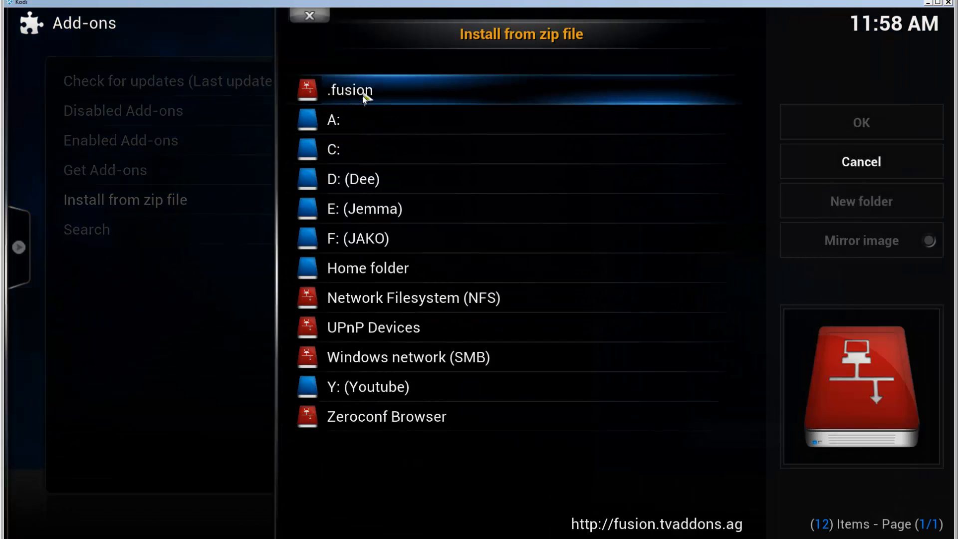
mouse_move(374, 101)
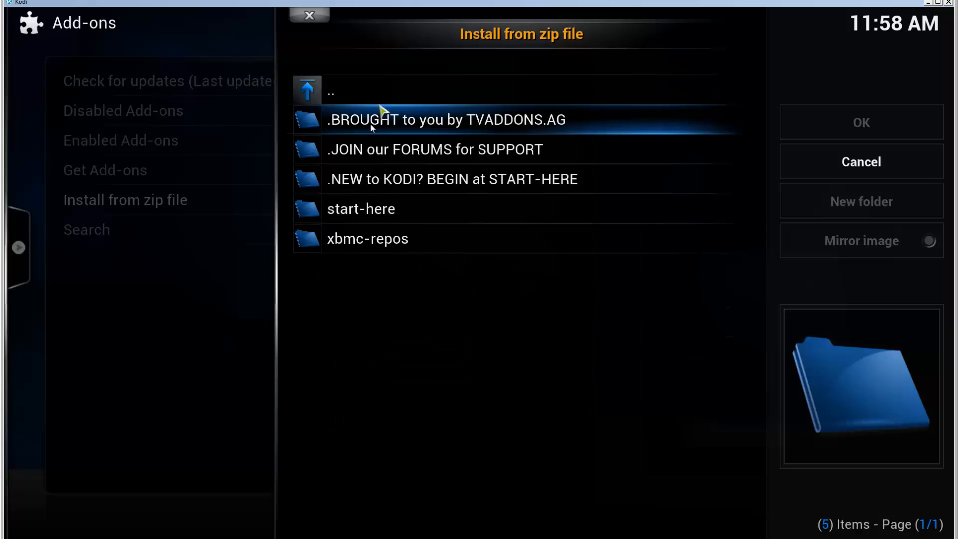
mouse_move(378, 209)
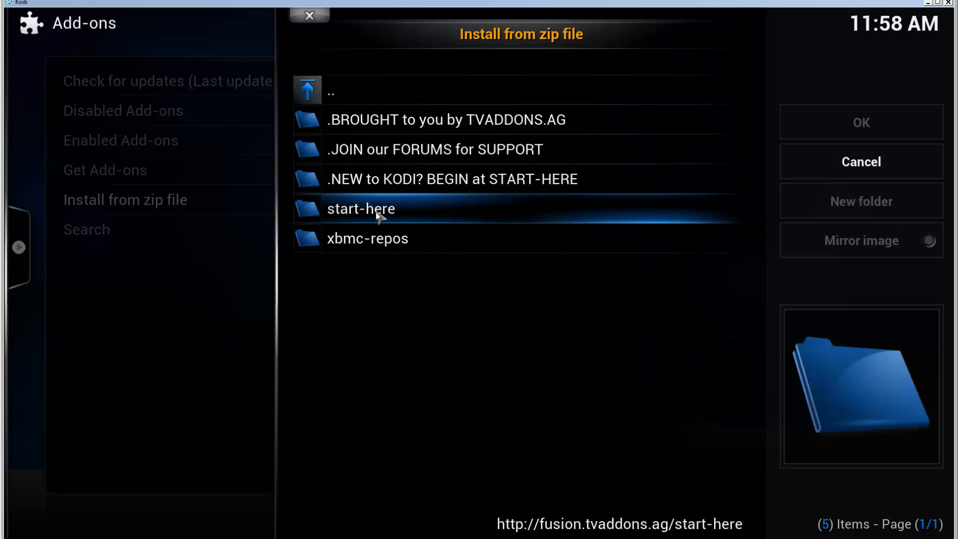
double_click(361, 208)
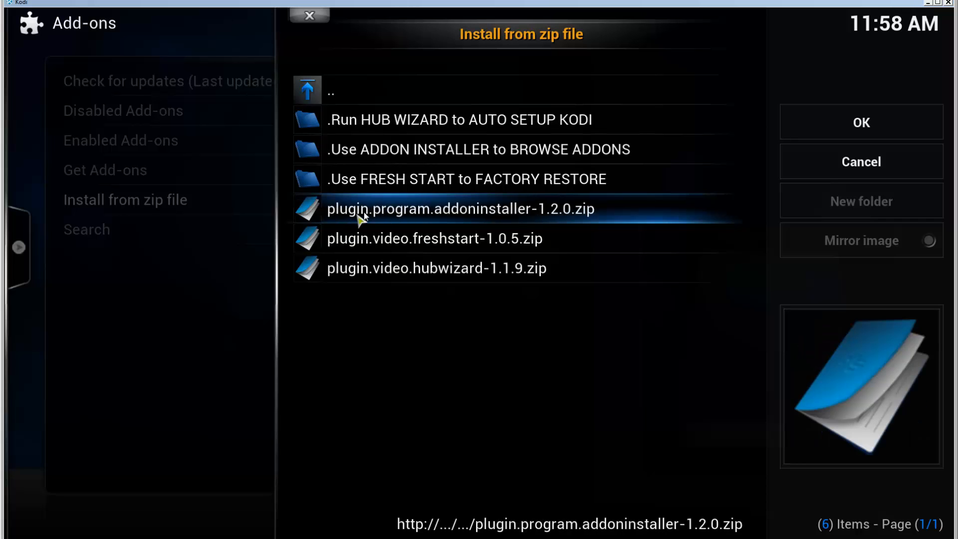
mouse_move(473, 217)
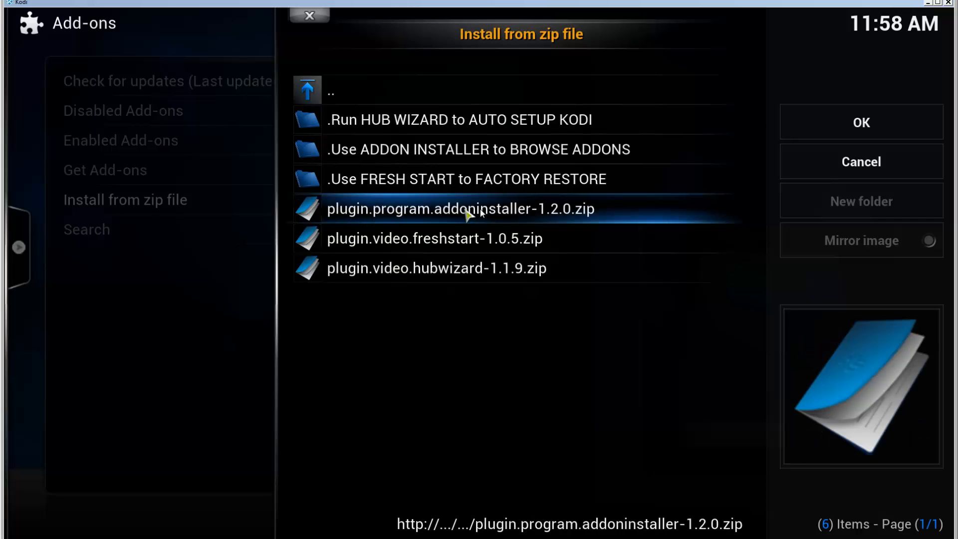
left_click(861, 161)
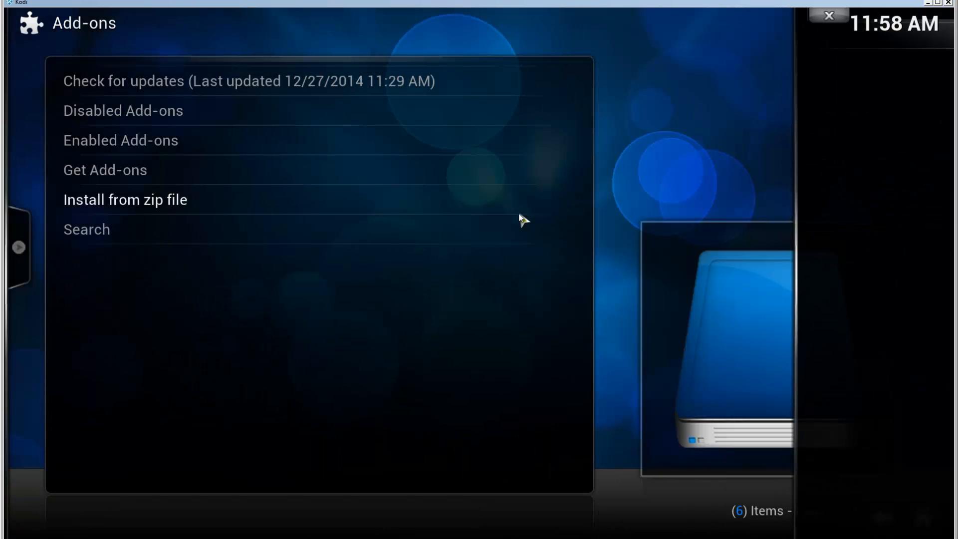
mouse_move(540, 218)
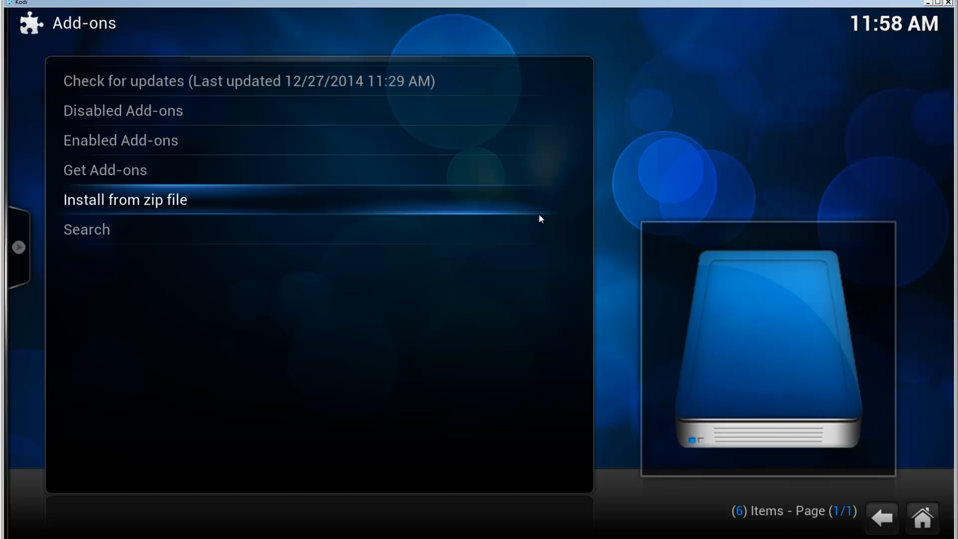
mouse_move(521, 232)
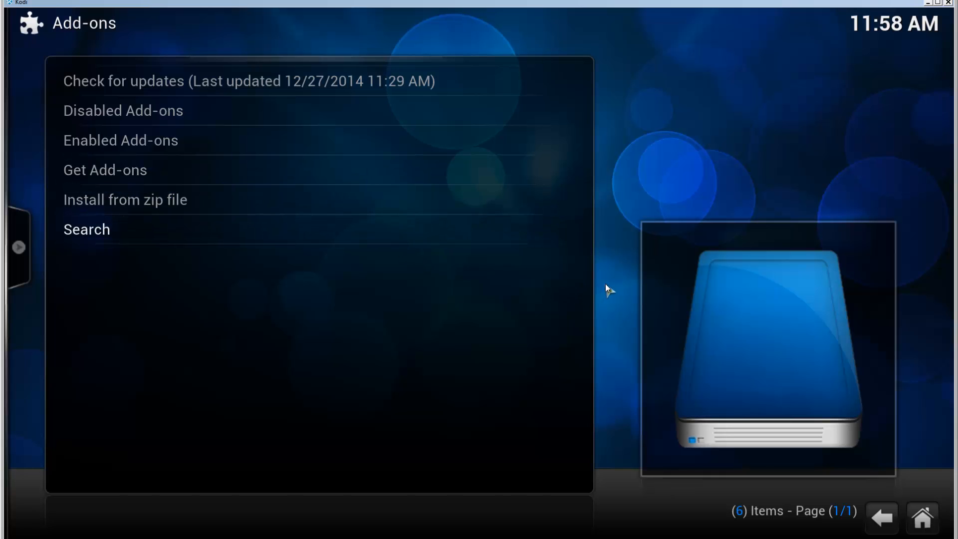
mouse_move(846, 419)
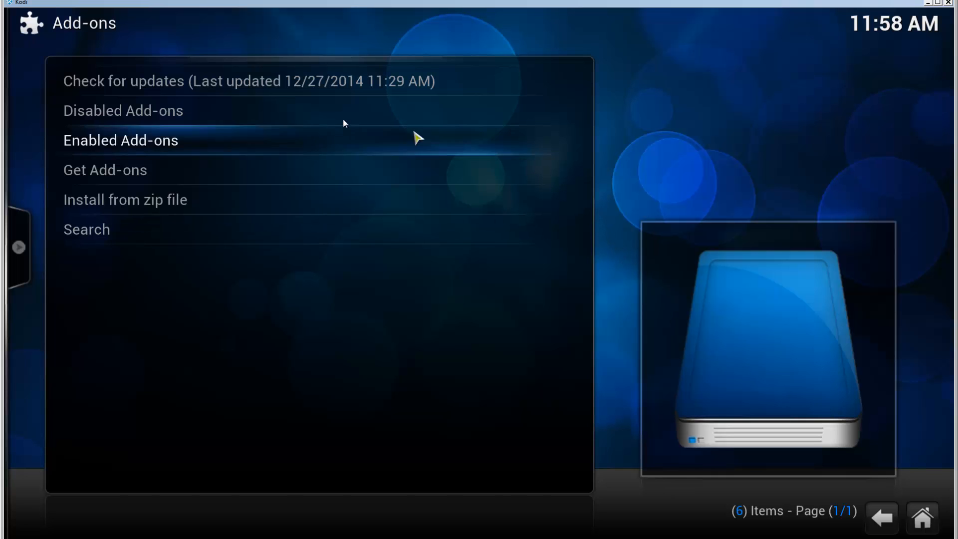
- View the Enabled Add-ons list, then go back to the Kodi home screen
left_click(120, 140)
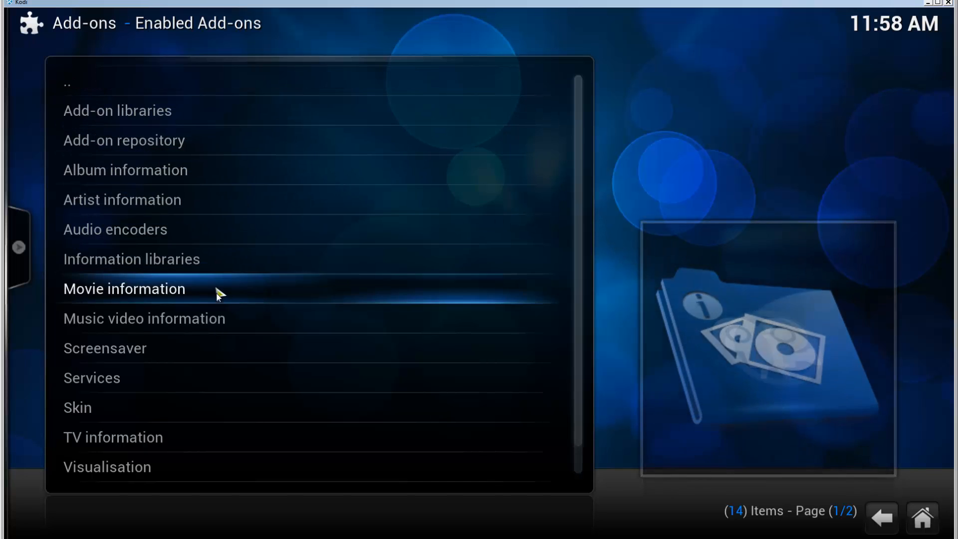
left_click(881, 518)
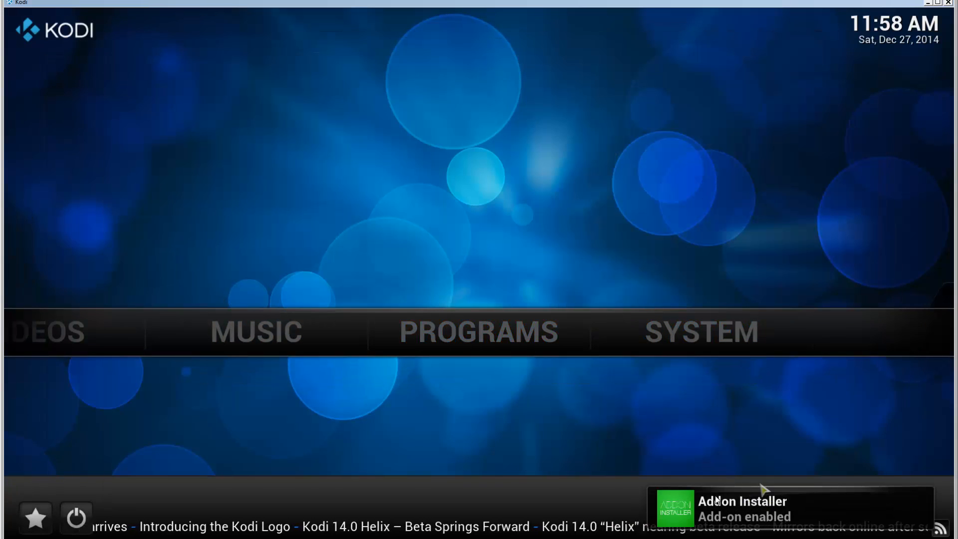
mouse_move(468, 428)
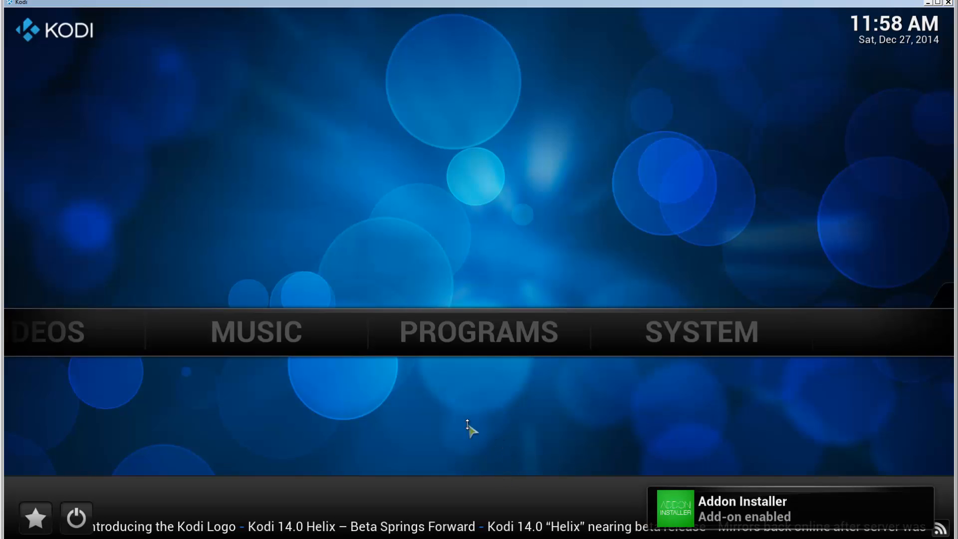
mouse_move(691, 341)
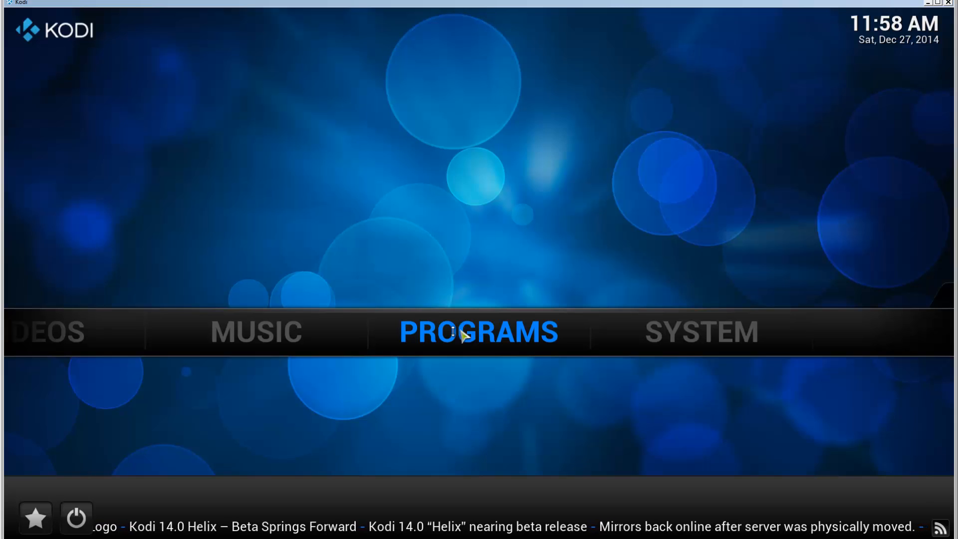
- Open PROGRAMS from the home screen to list Addon Installer 1.2.0
left_click(478, 332)
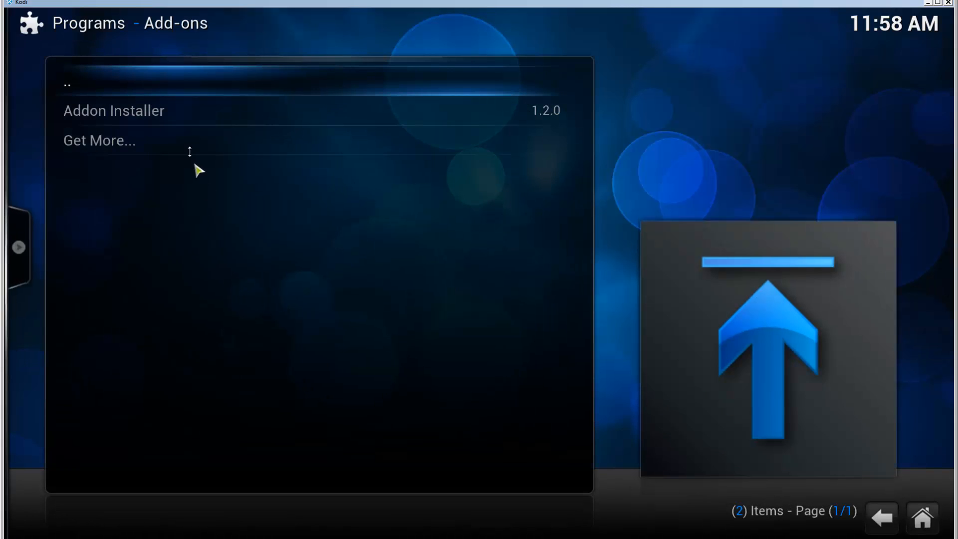
mouse_move(177, 116)
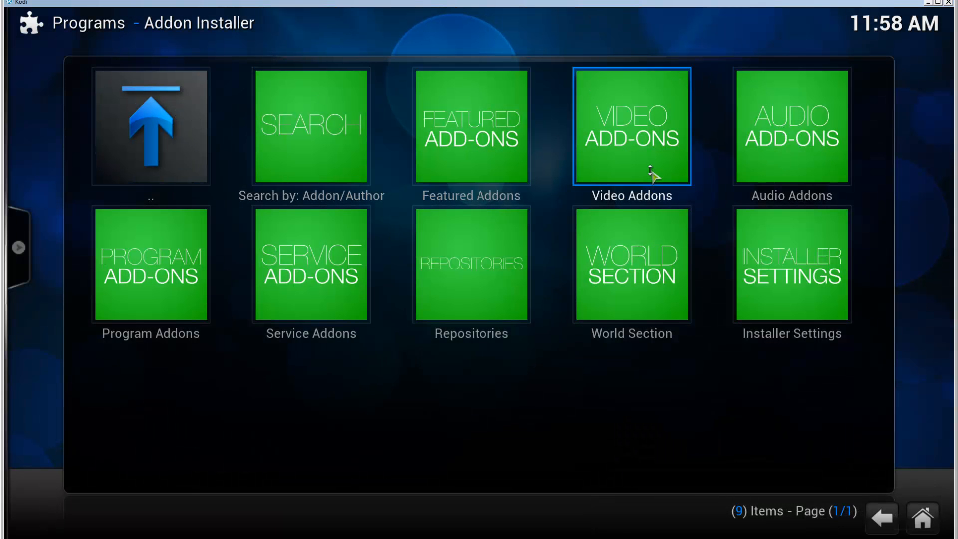
- Leave Addon Installer via the '..' tile and show the View Options panel
left_click(631, 126)
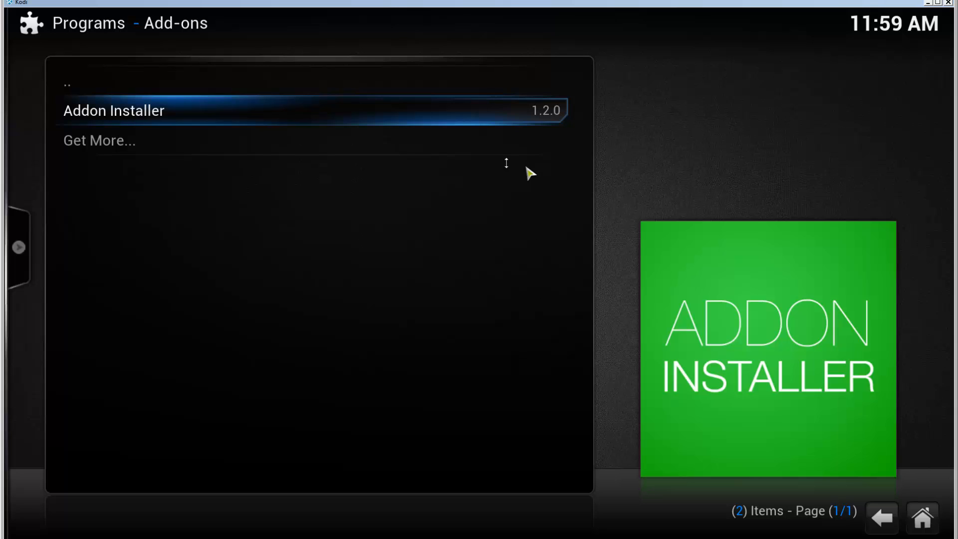
mouse_move(510, 170)
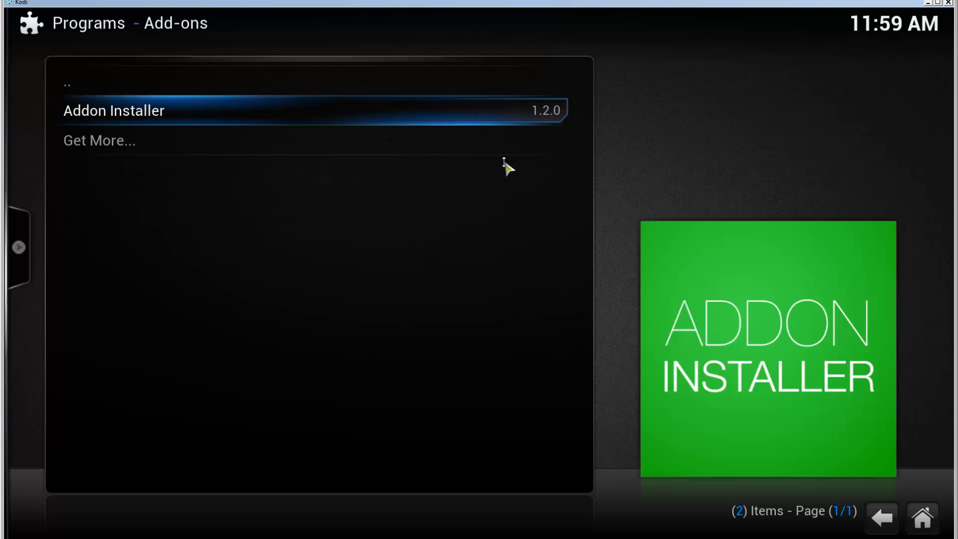
left_click(16, 246)
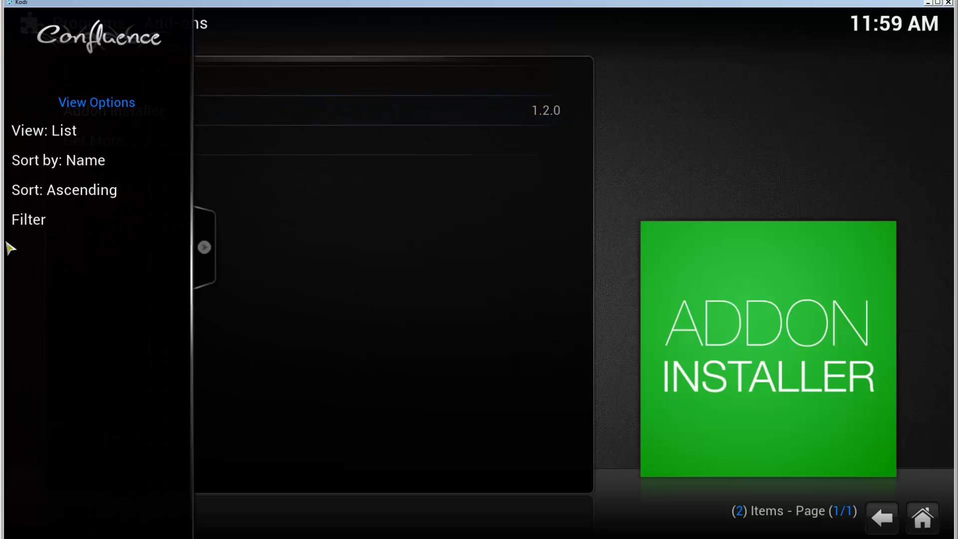